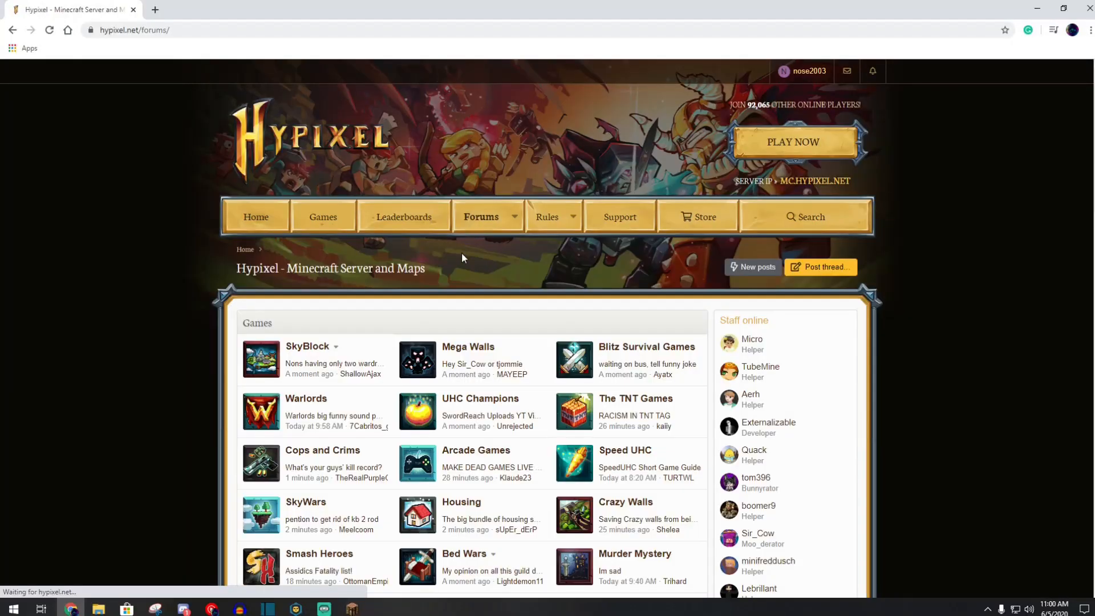
- Reach the Guilds forum and the [Greed] Late Game to End Game Skyblock Guild thread
{"action": "scroll", "scroll_direction": "down", "scroll_amount": 3}
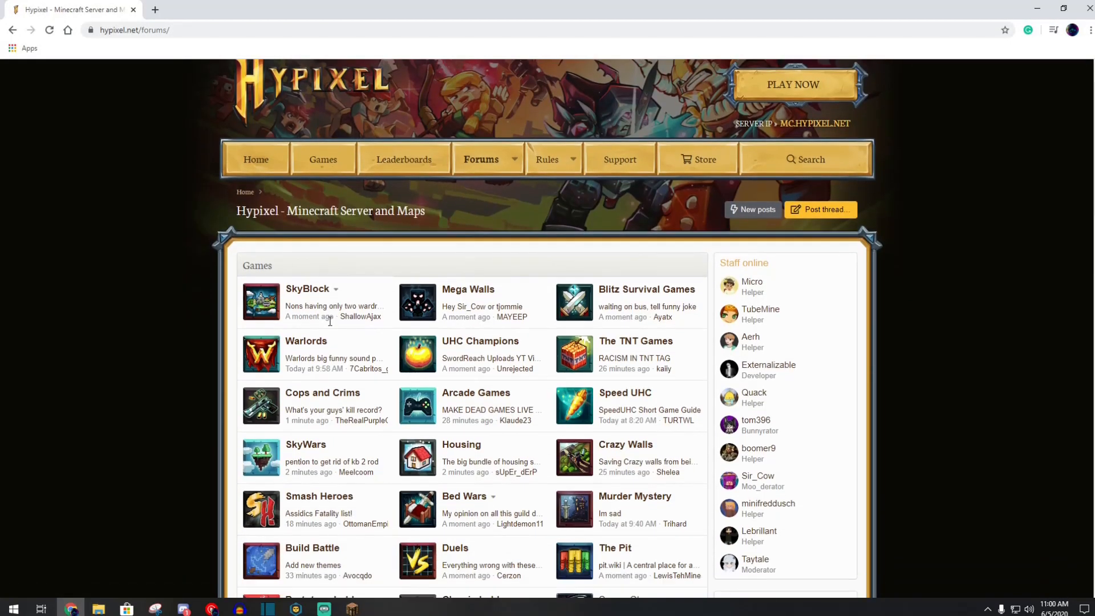
{"action": "scroll", "scroll_direction": "down", "scroll_amount": 3}
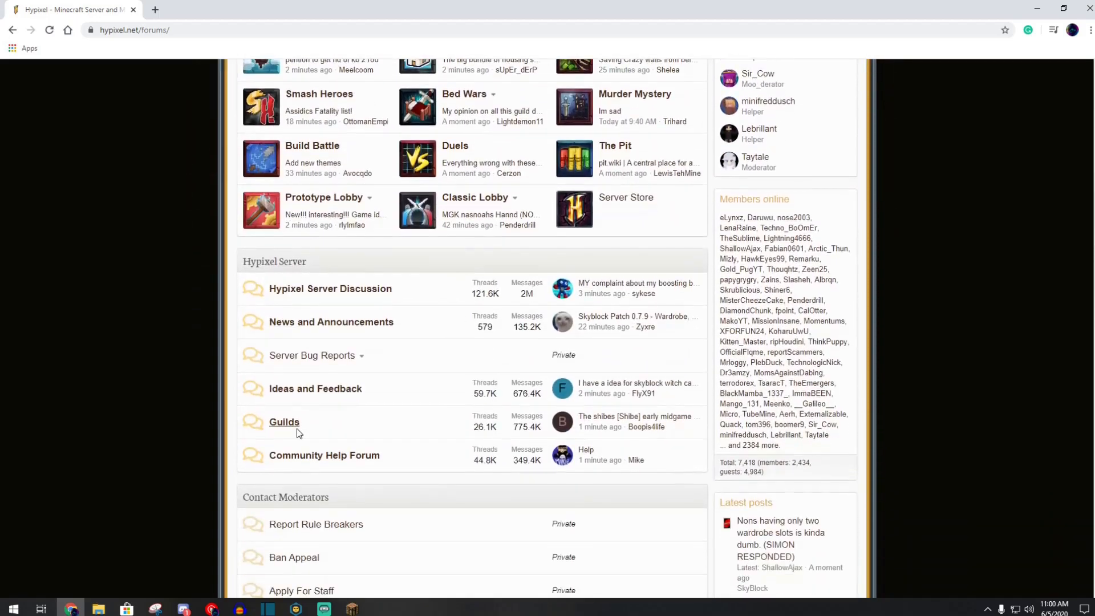
{"action": "left_click", "coordinate": [284, 422]}
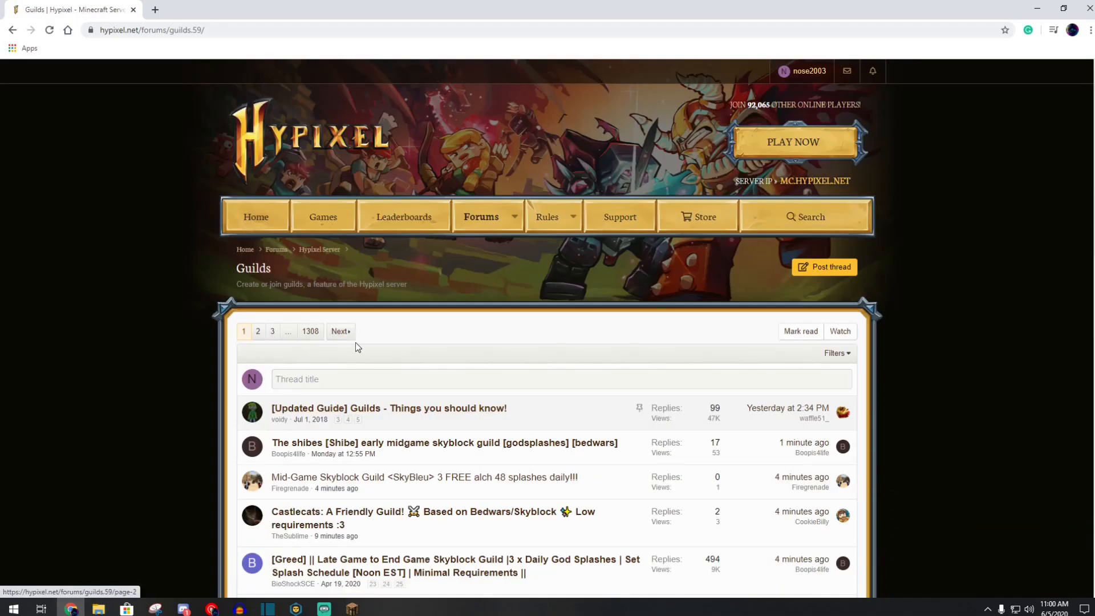
{"action": "scroll", "scroll_direction": "down", "scroll_amount": 3}
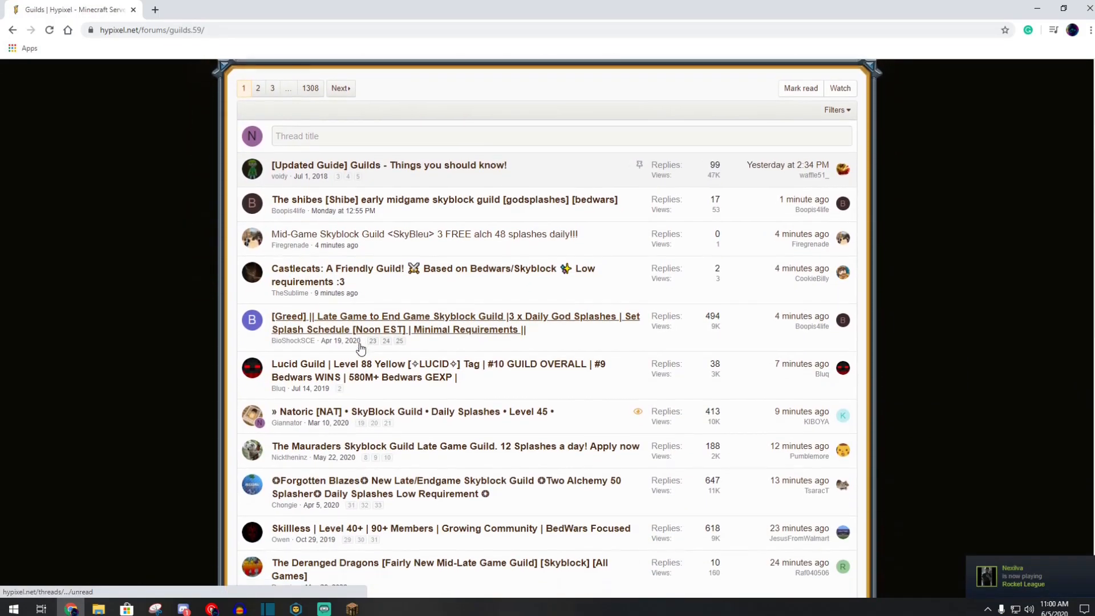
{"action": "scroll", "scroll_direction": "down", "scroll_amount": 3}
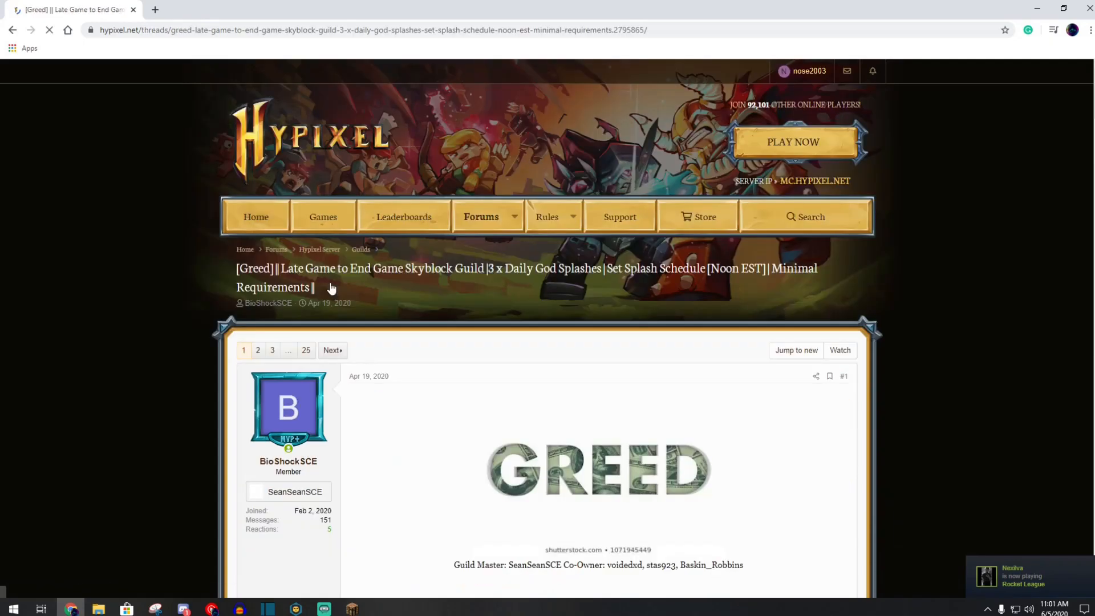
{"action": "scroll", "scroll_direction": "down", "scroll_amount": 3}
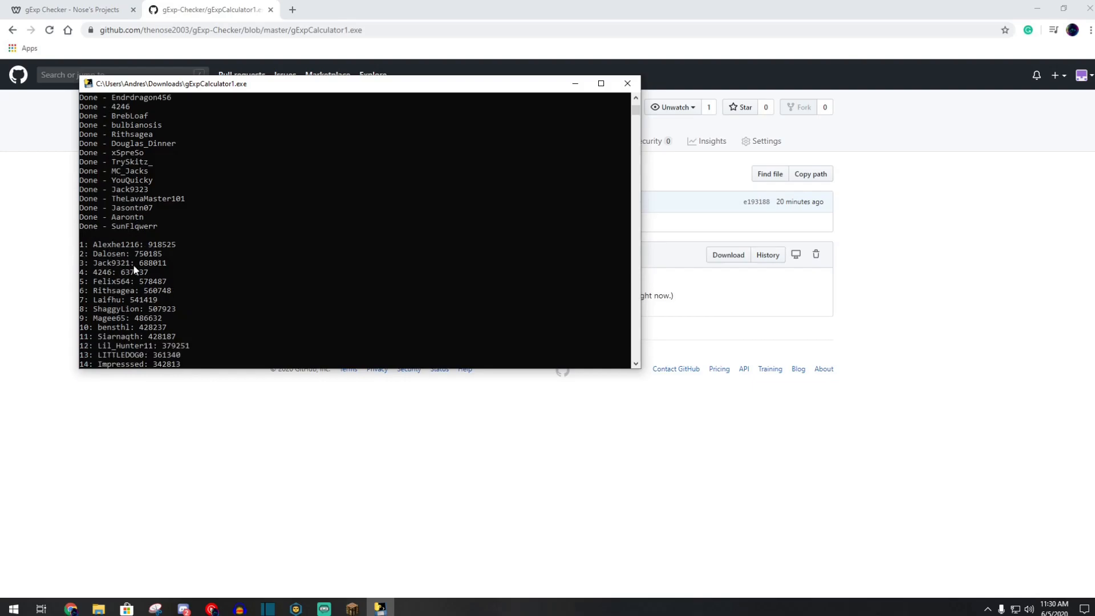
- Scroll the gExpCalculator1.exe console to review the ranked member list
{"action": "scroll", "scroll_direction": "down", "scroll_amount": 3}
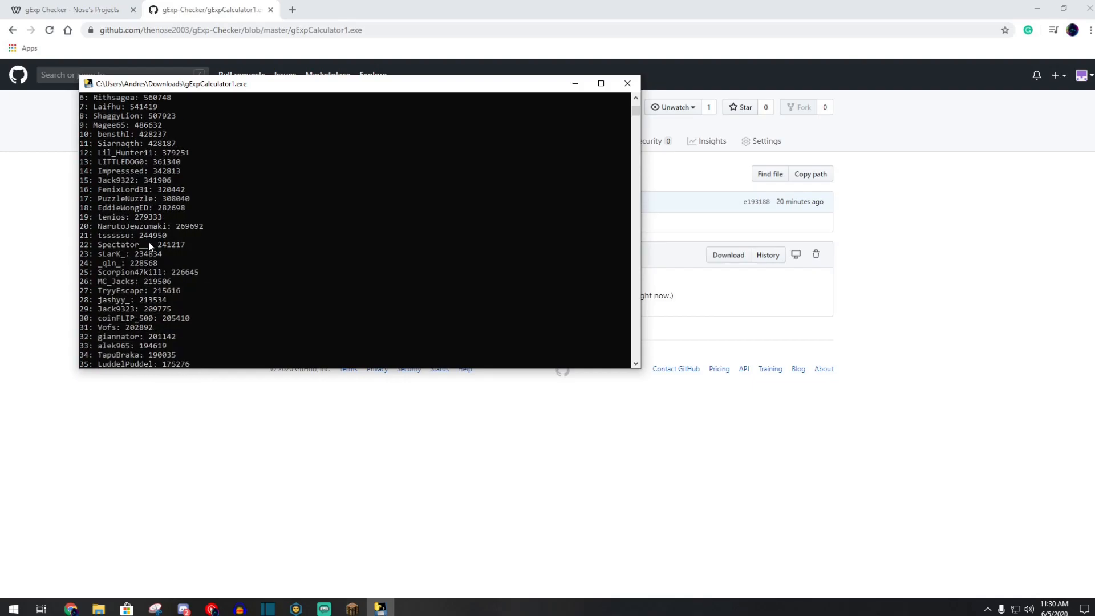
{"action": "scroll", "scroll_direction": "down", "scroll_amount": 3}
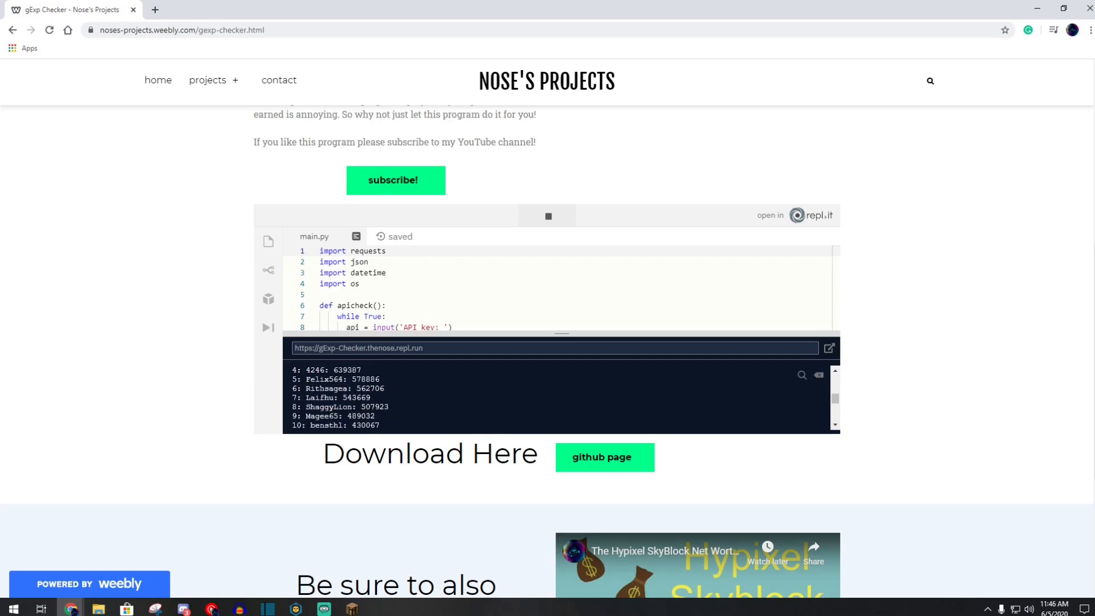
- Review the repl.it console's 116-member ranked list, then reach the T_Nose Twitch channel
{"action": "scroll", "scroll_direction": "down", "scroll_amount": 3}
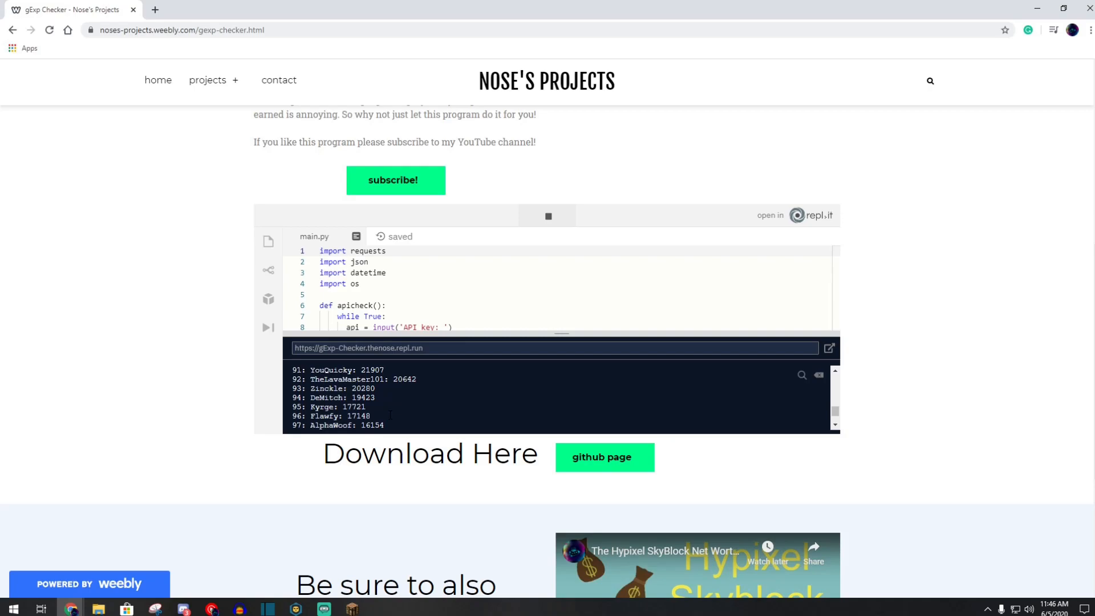
{"action": "scroll", "scroll_direction": "down", "scroll_amount": 3}
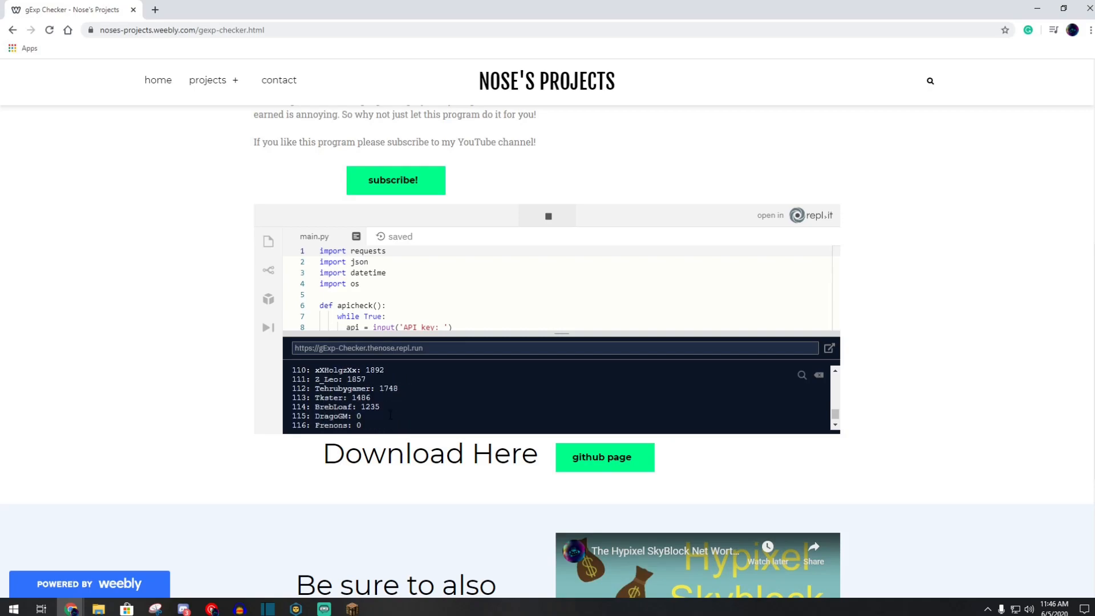
{"action": "scroll", "scroll_direction": "down", "scroll_amount": 3}
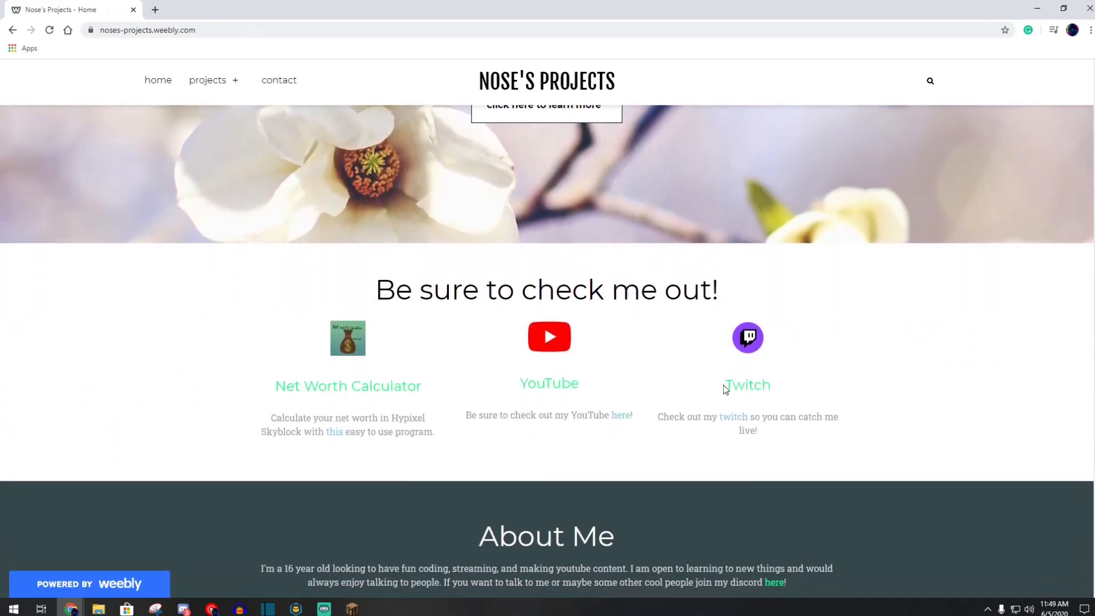
{"action": "left_click", "coordinate": [748, 385]}
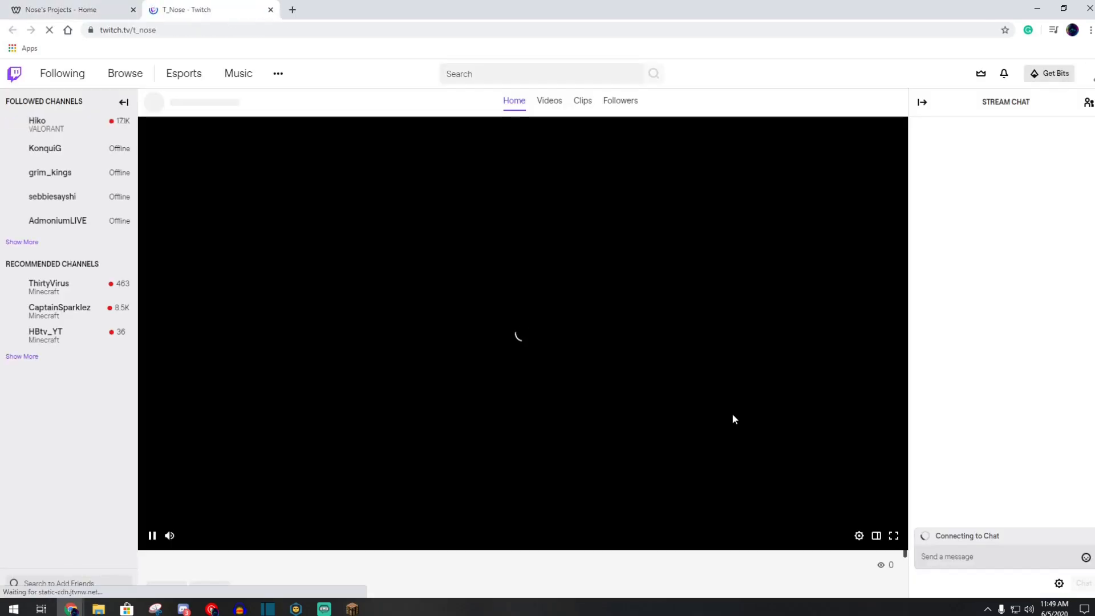